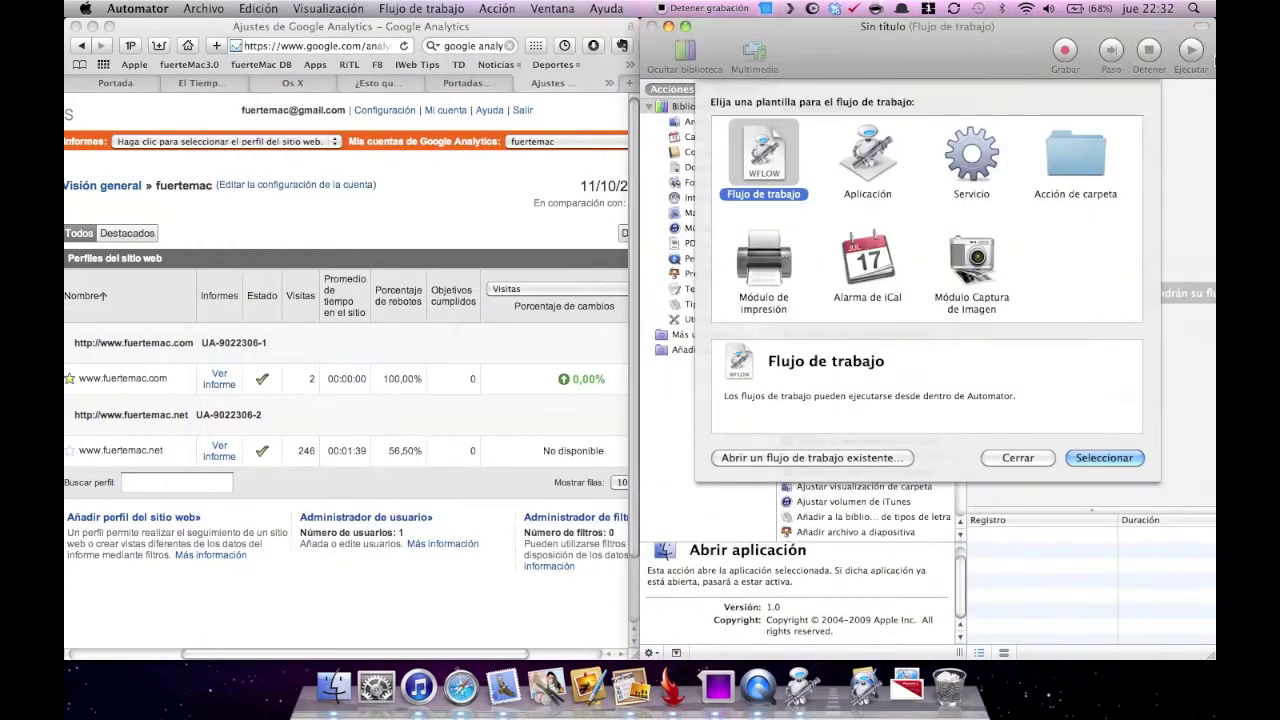
# Step: Create a new Automator workflow from the Servicio template
pyautogui.click(972, 156)
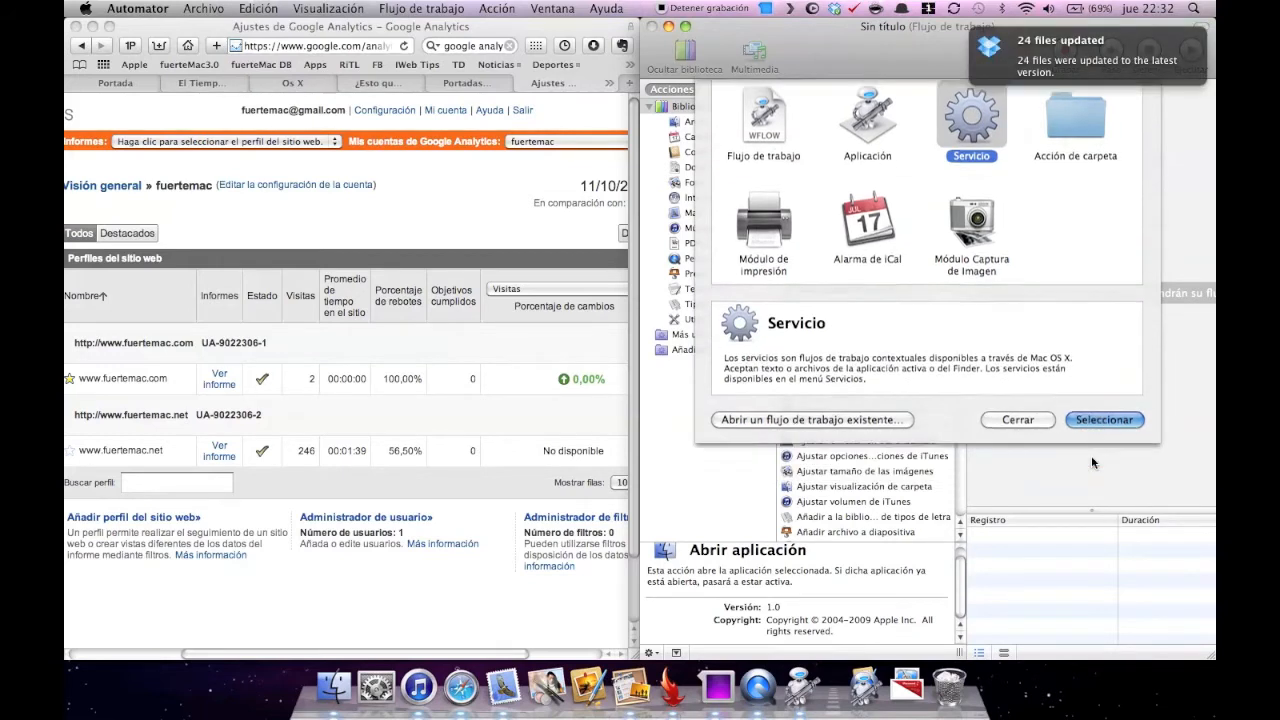
pyautogui.click(1104, 420)
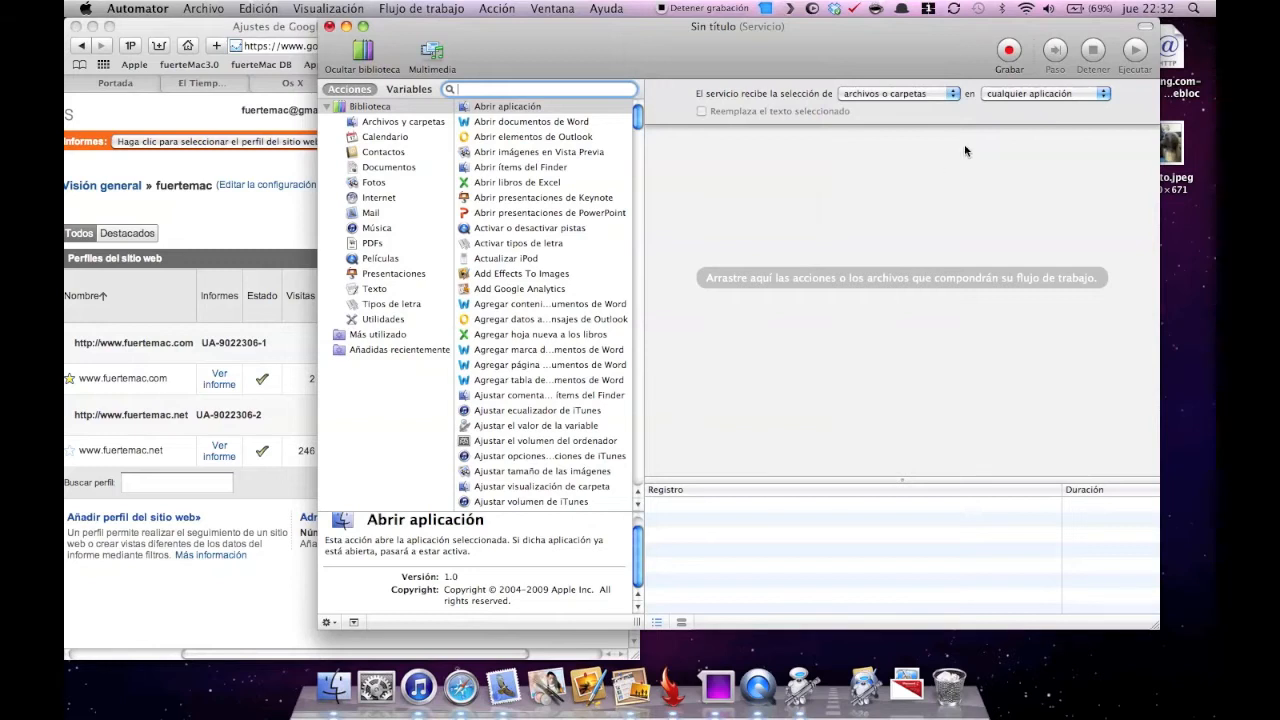
# Step: Limit the service to Finder.app and add the Add Google Analytics action to the workflow
pyautogui.click(1044, 94)
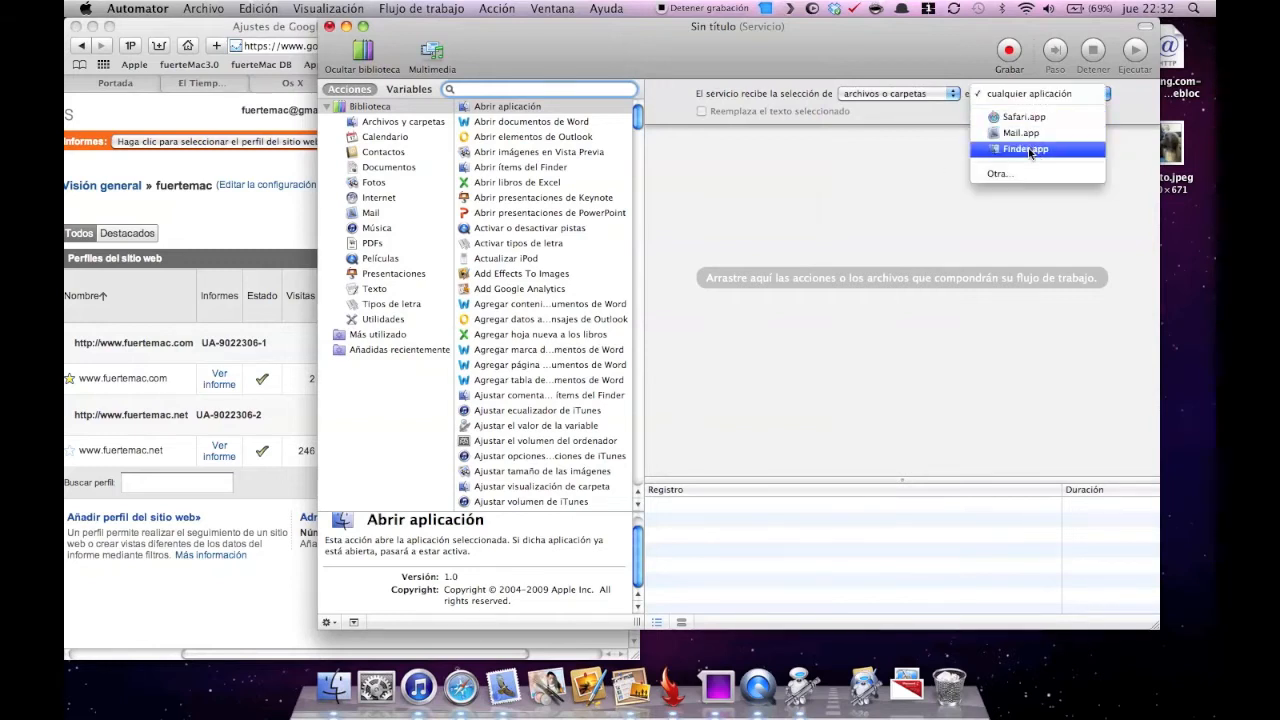
pyautogui.click(1028, 148)
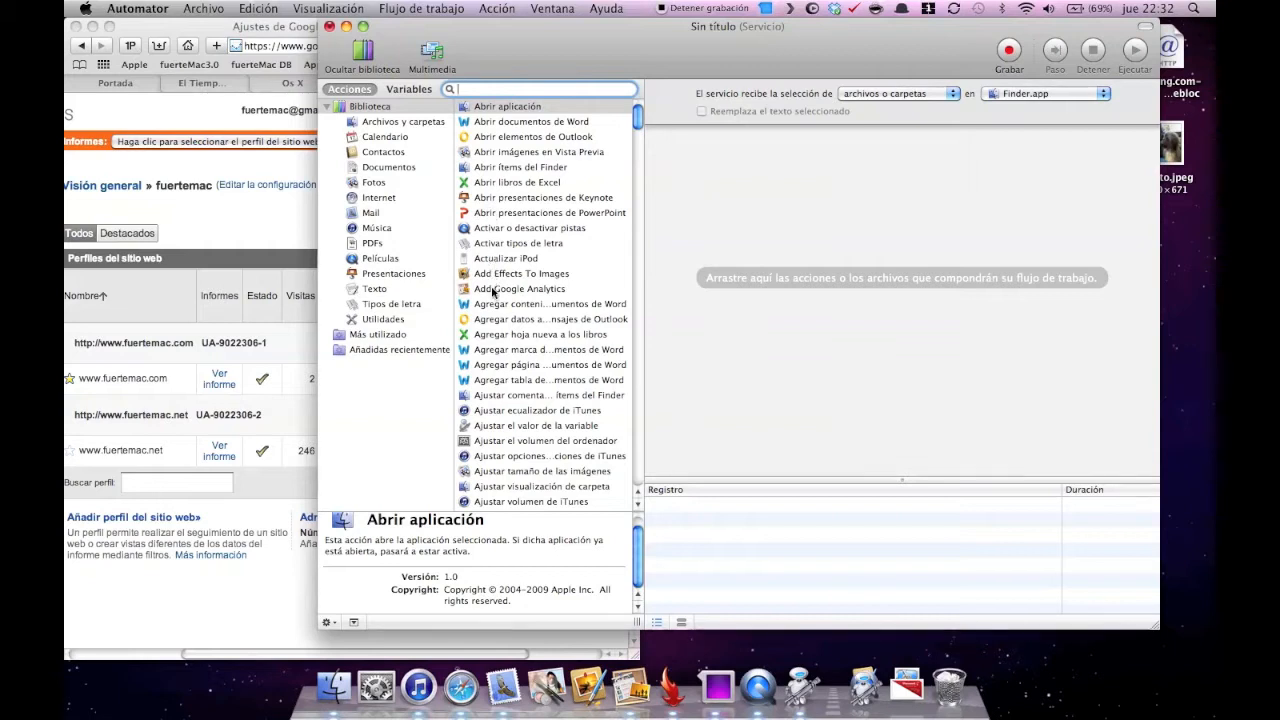
pyautogui.moveTo(520, 288); pyautogui.dragTo(800, 210)
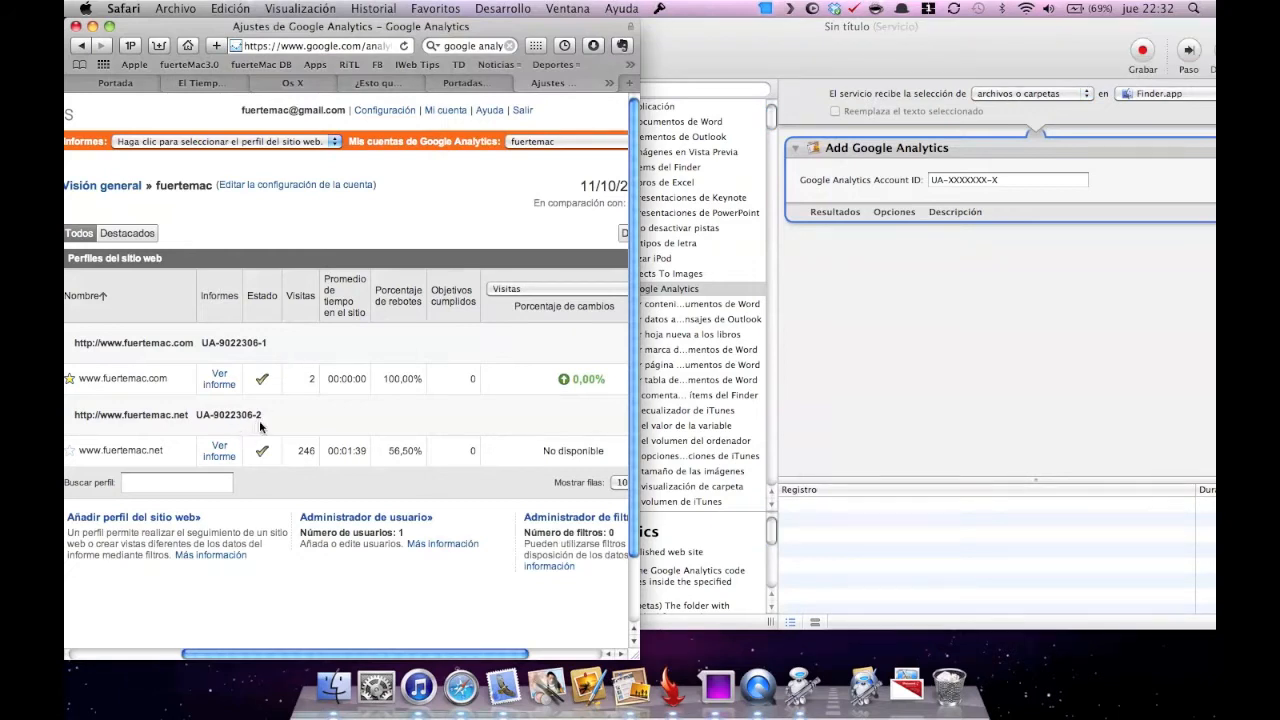
# Step: Enter the site's account ID UA-9022306-2 into the action's Google Analytics Account ID field
pyautogui.doubleClick(228, 414)
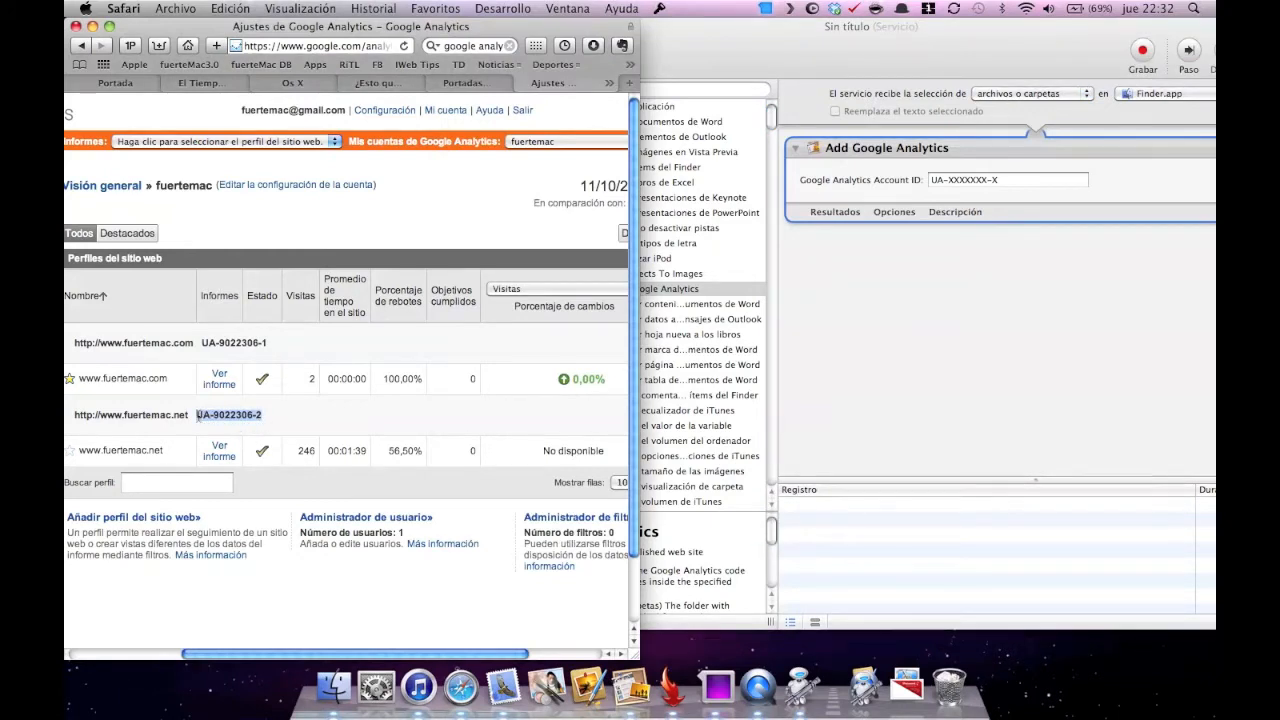
pyautogui.moveTo(342, 370)
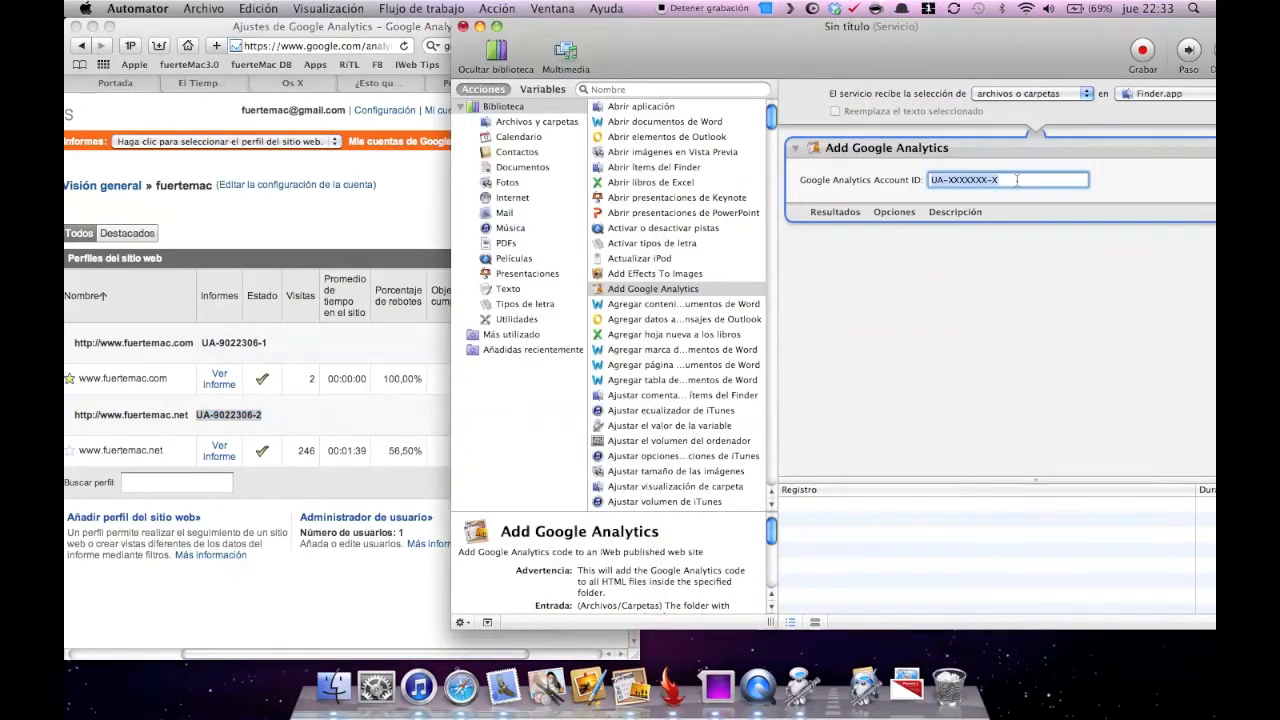
pyautogui.write('UA-9022306-2')
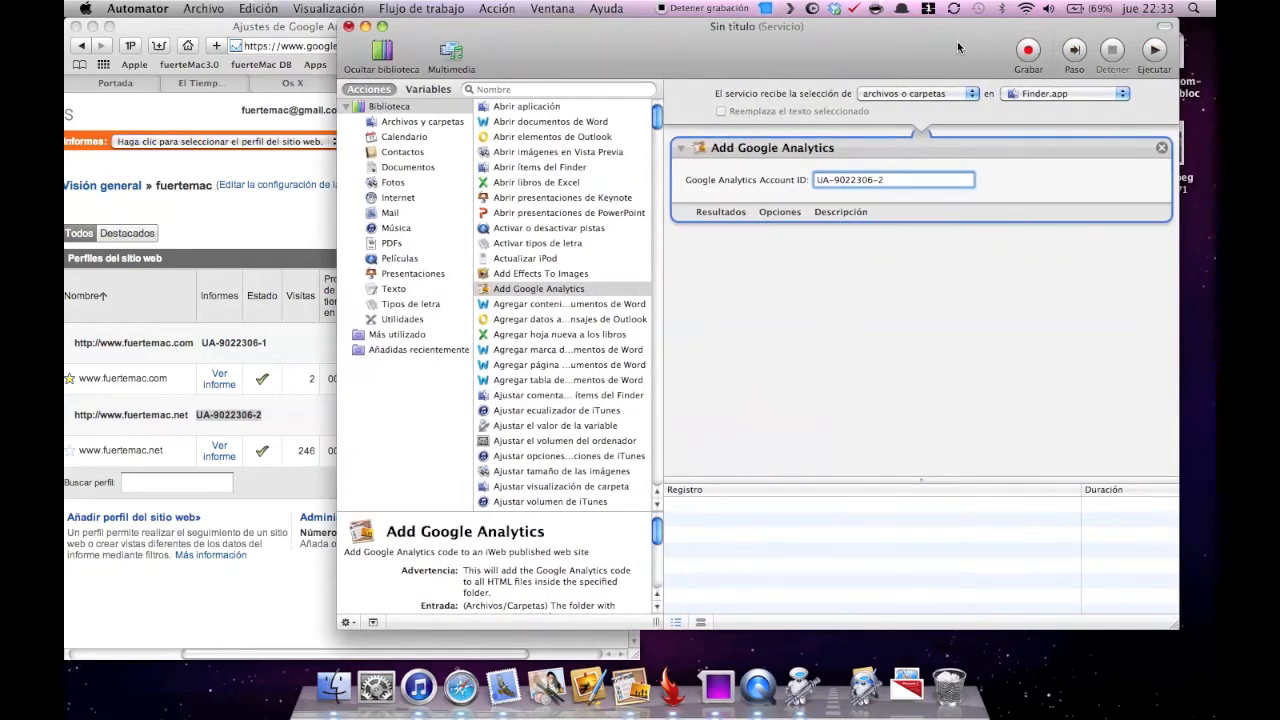
pyautogui.click(204, 12)
pyautogui.write('A')
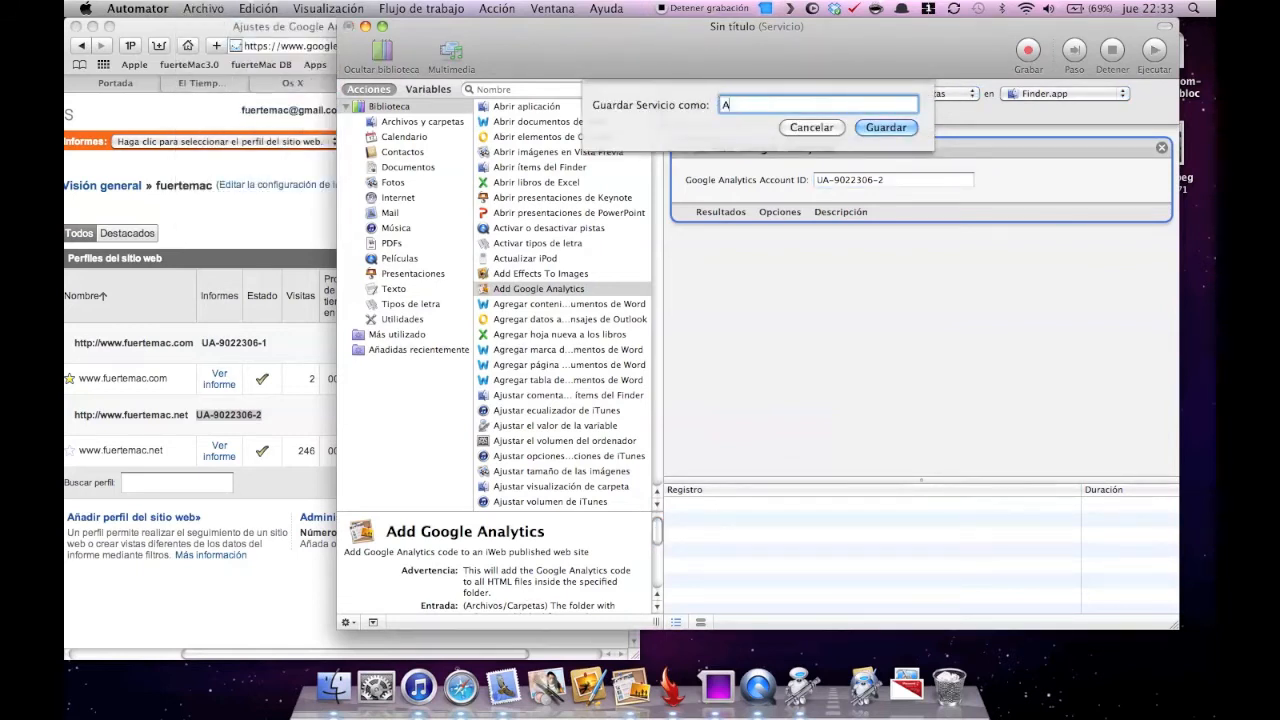
# Step: Save the service as 'Add Google Analytics', replacing the existing service of that name
pyautogui.write('dd Google Analytics')
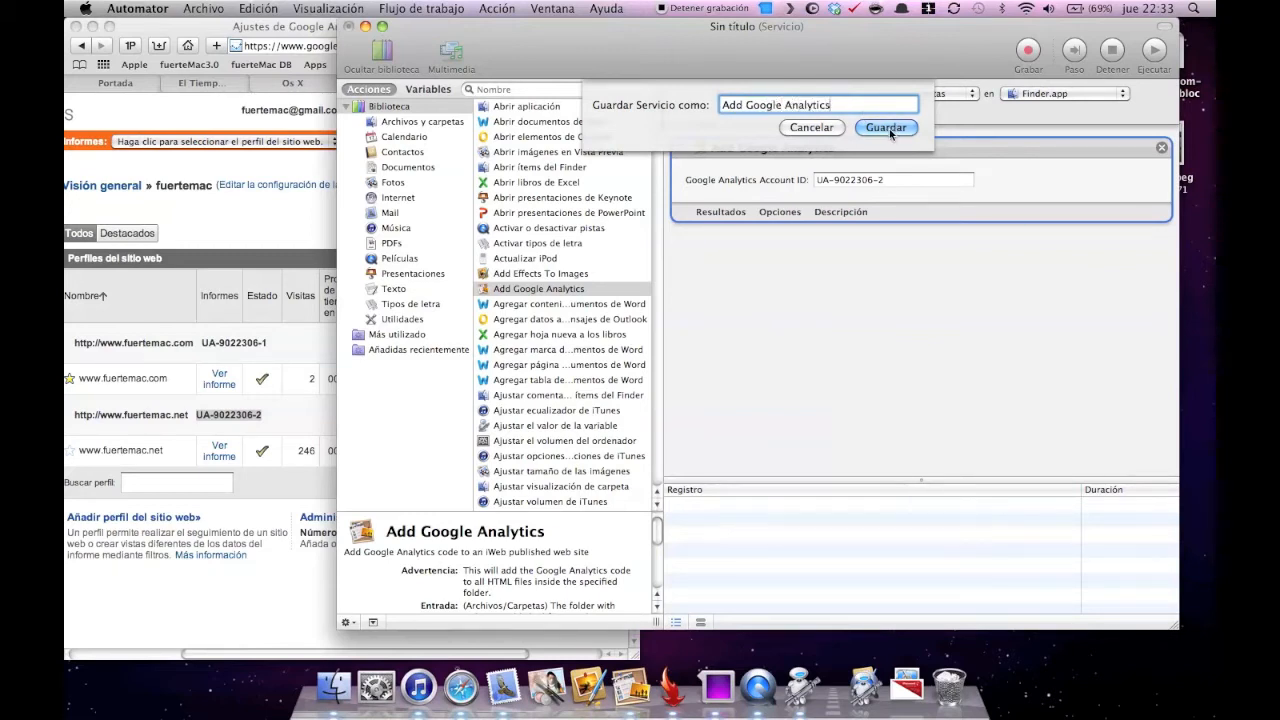
pyautogui.click(886, 128)
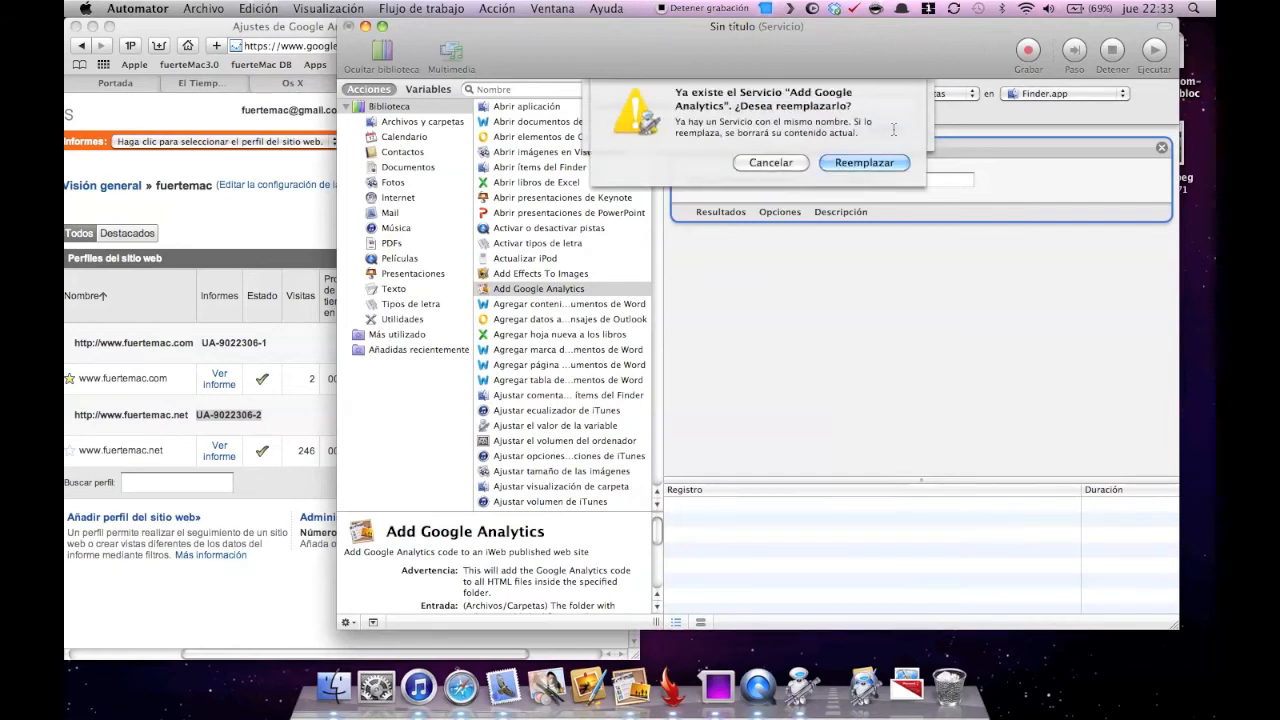
pyautogui.click(864, 162)
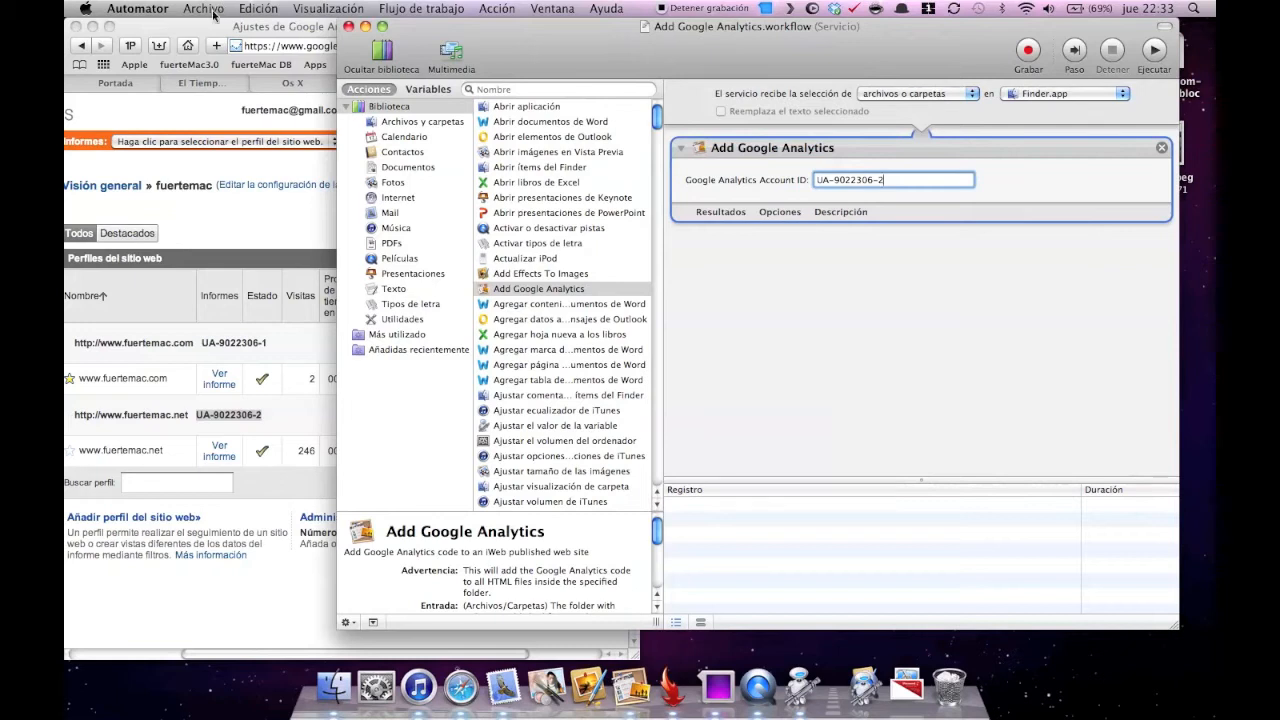
pyautogui.click(200, 12)
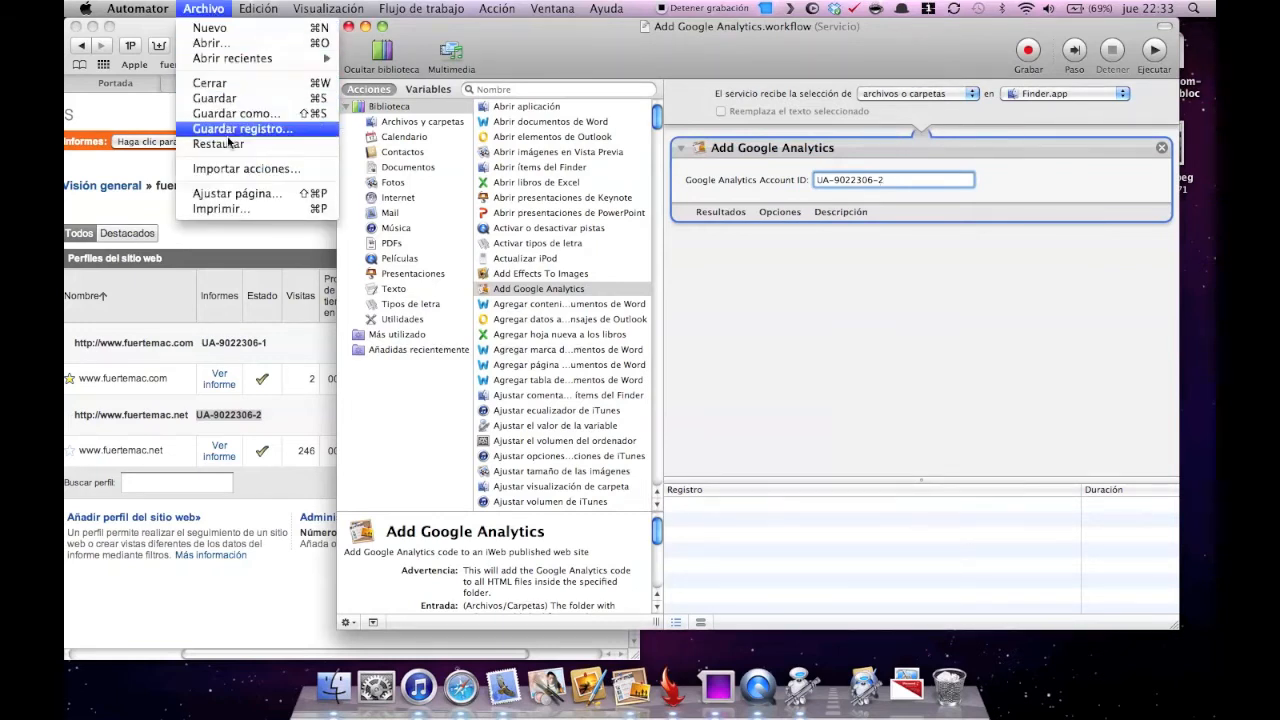
pyautogui.click(164, 8)
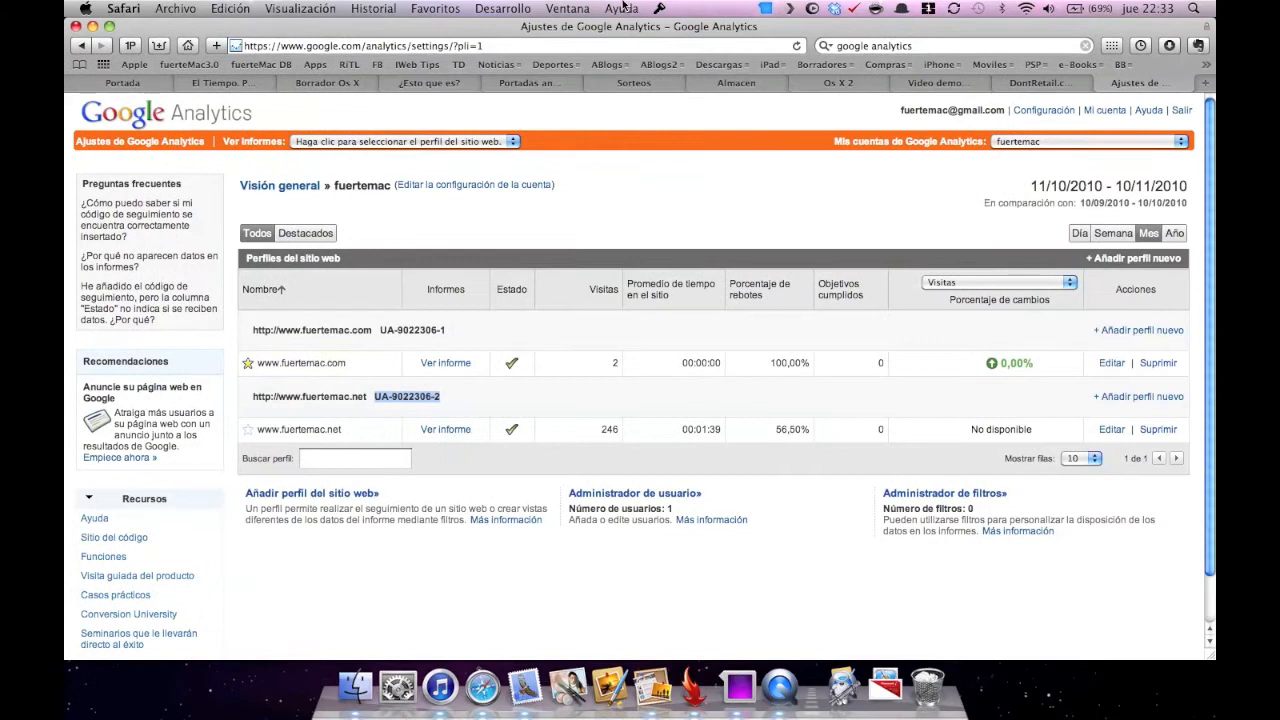
pyautogui.click(356, 656)
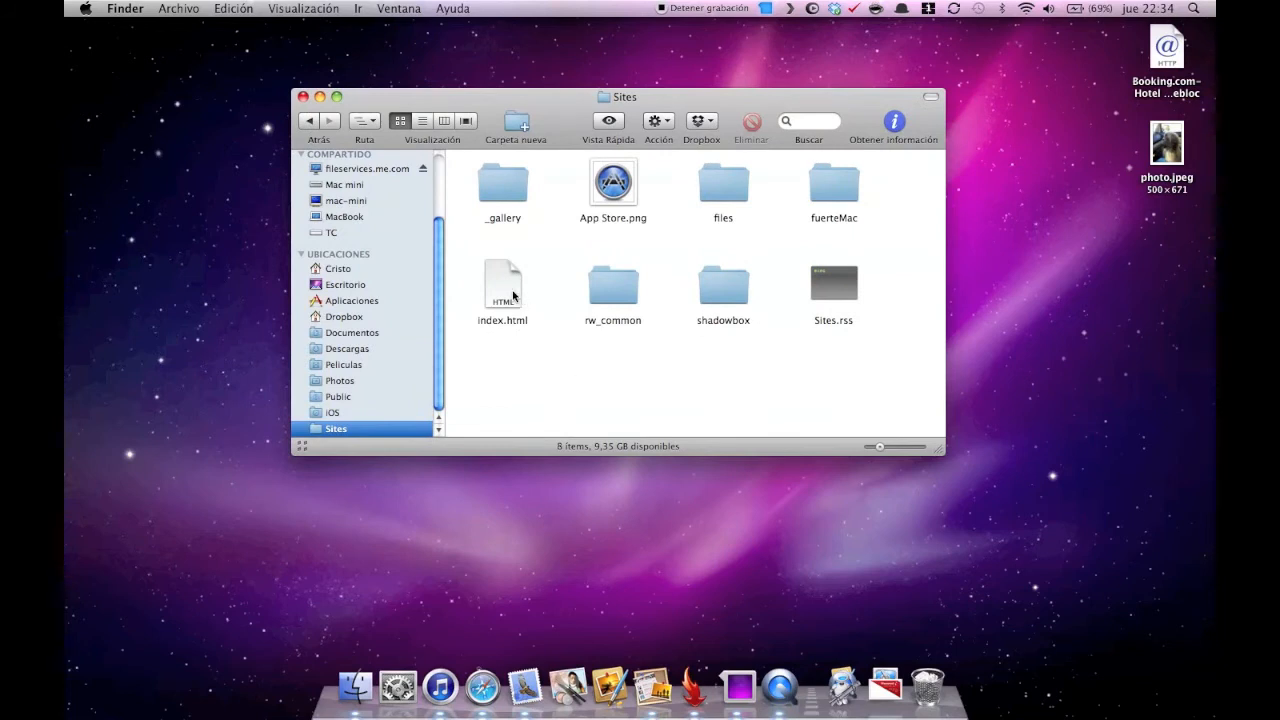
# Step: Run the Add Google Analytics service on index.html from Finder's Acción menu
pyautogui.click(502, 284)
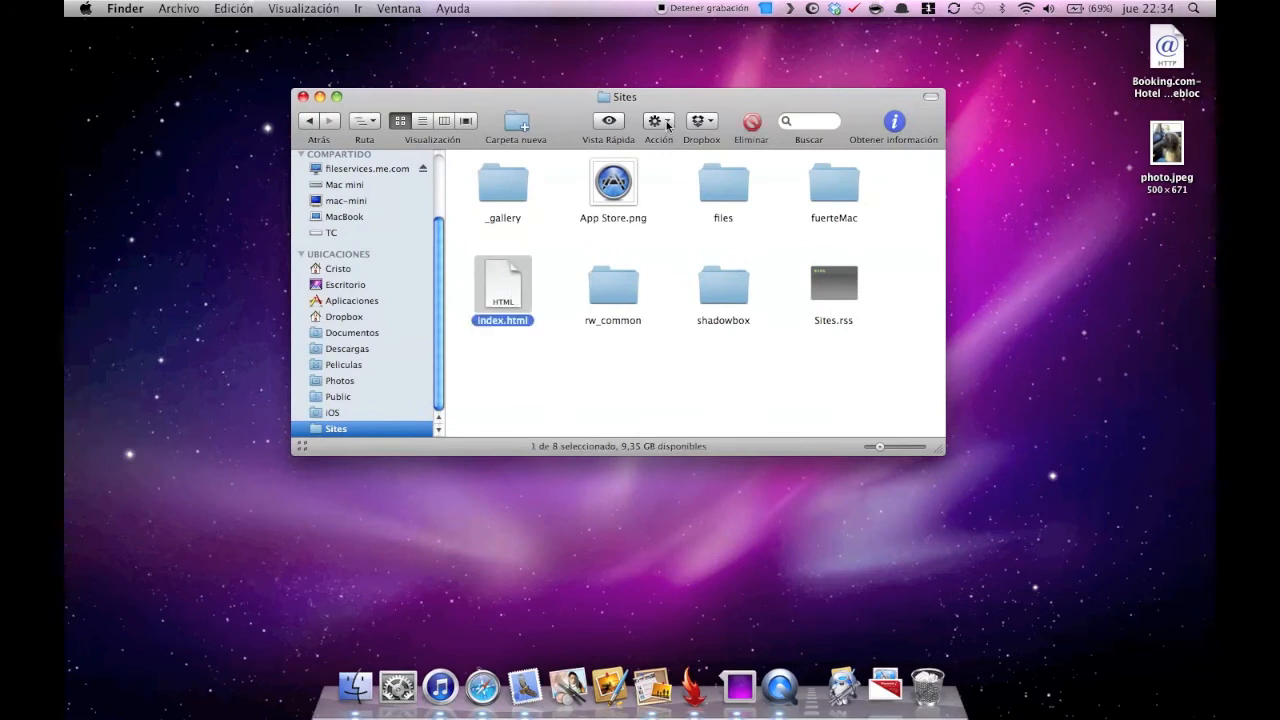
pyautogui.click(656, 122)
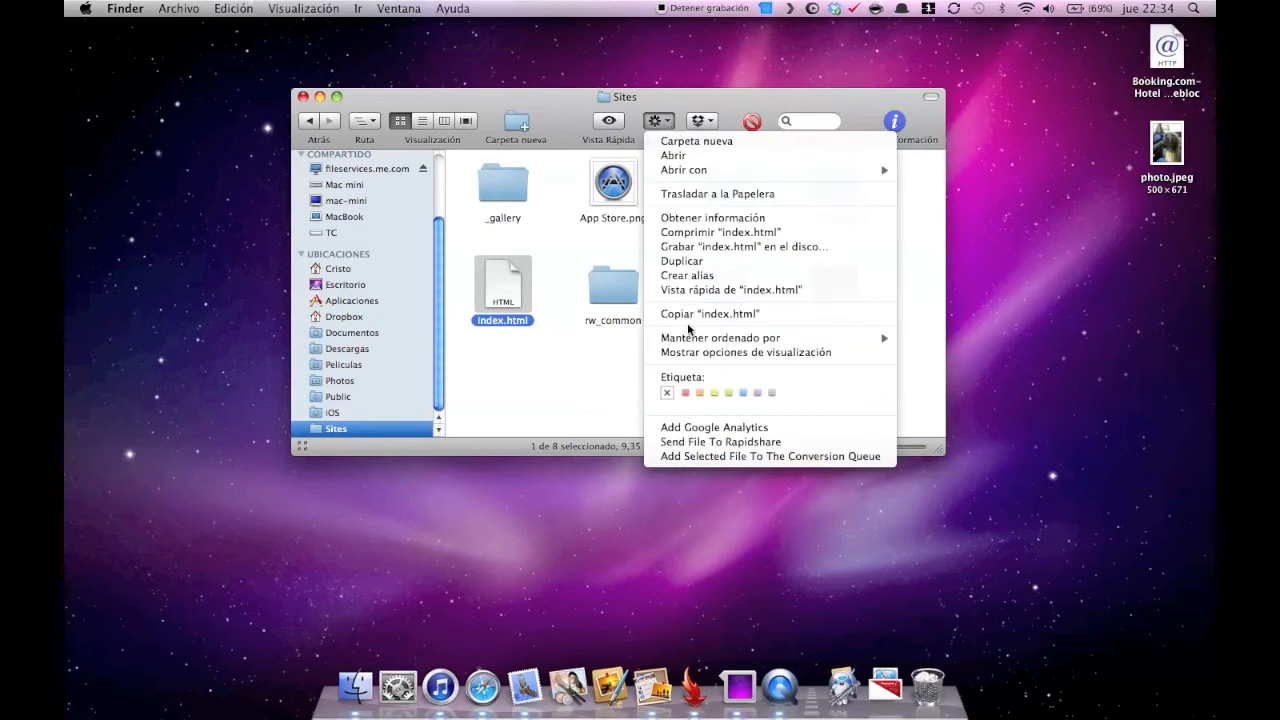
pyautogui.moveTo(714, 428)
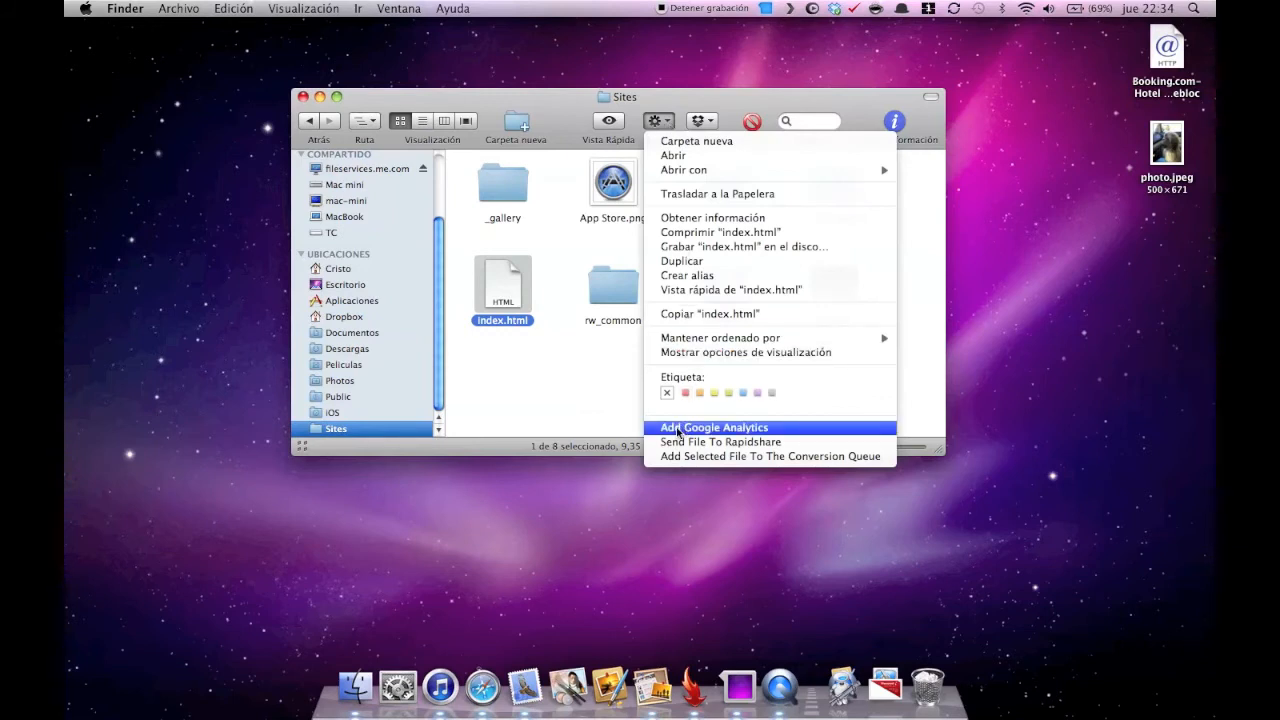
pyautogui.moveTo(576, 402)
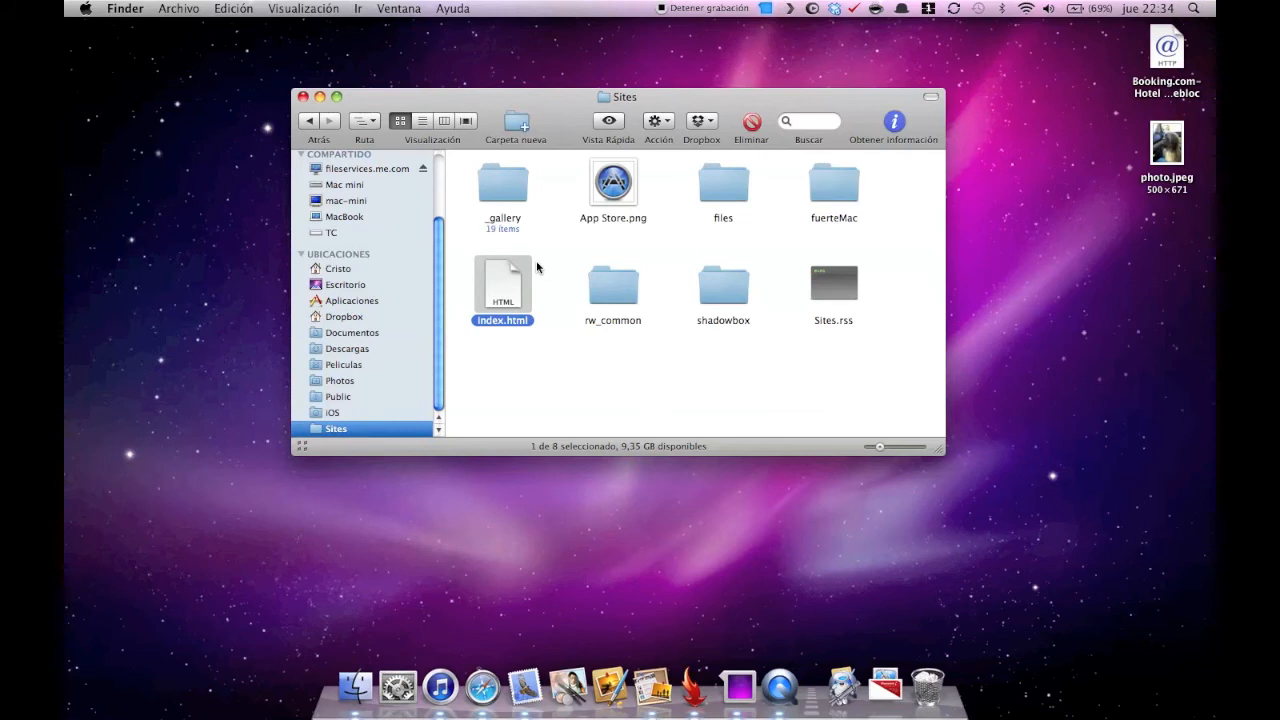
# Step: Open index.html with Coda.app from its context menu
pyautogui.rightClick(502, 284)
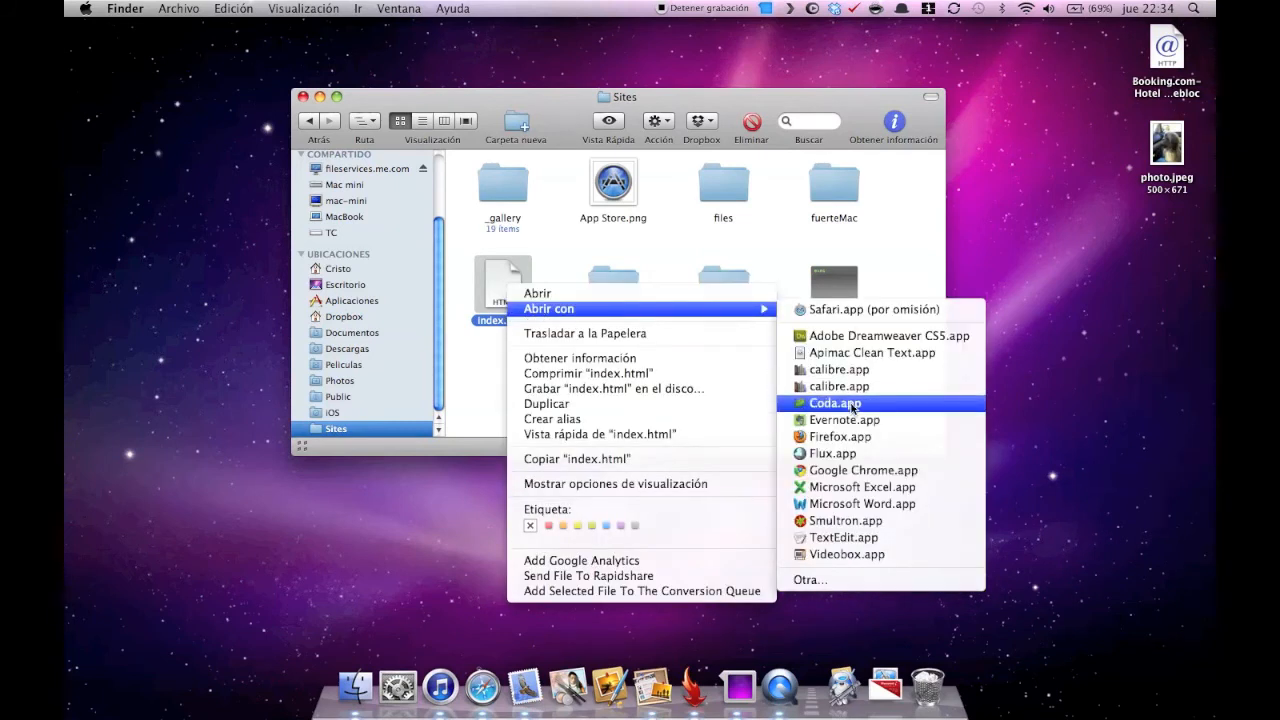
pyautogui.click(836, 404)
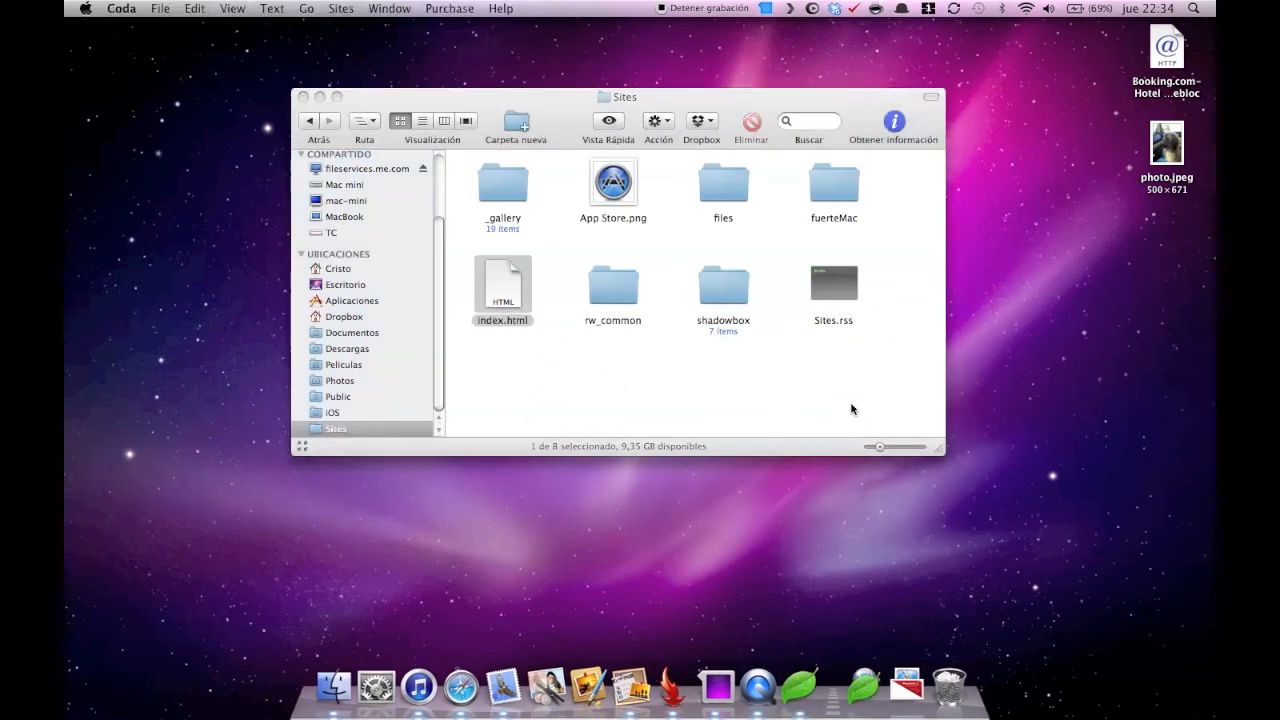